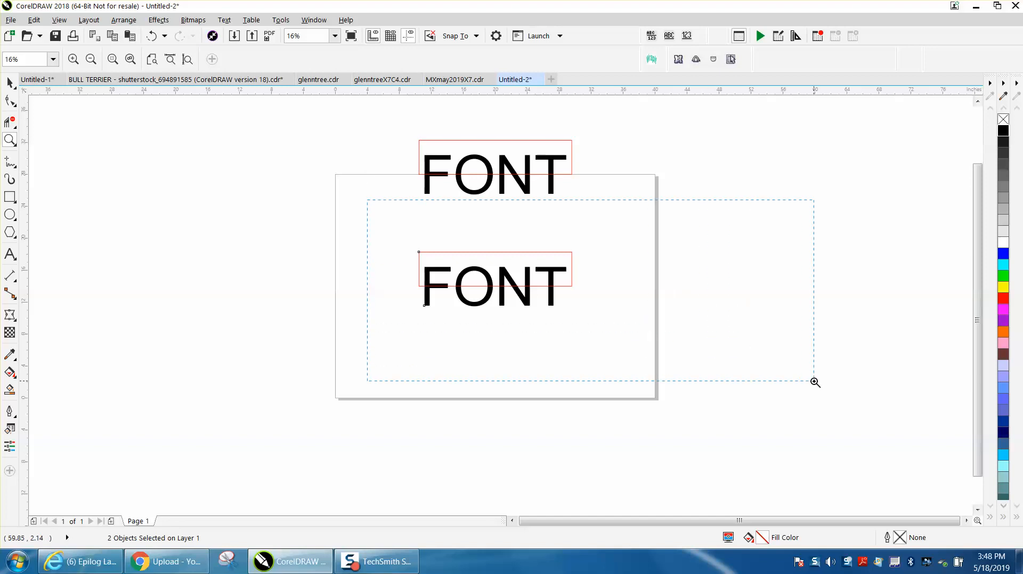
# Zoom in on the lower FONT text and its red rectangle
pyautogui.click(813, 383)
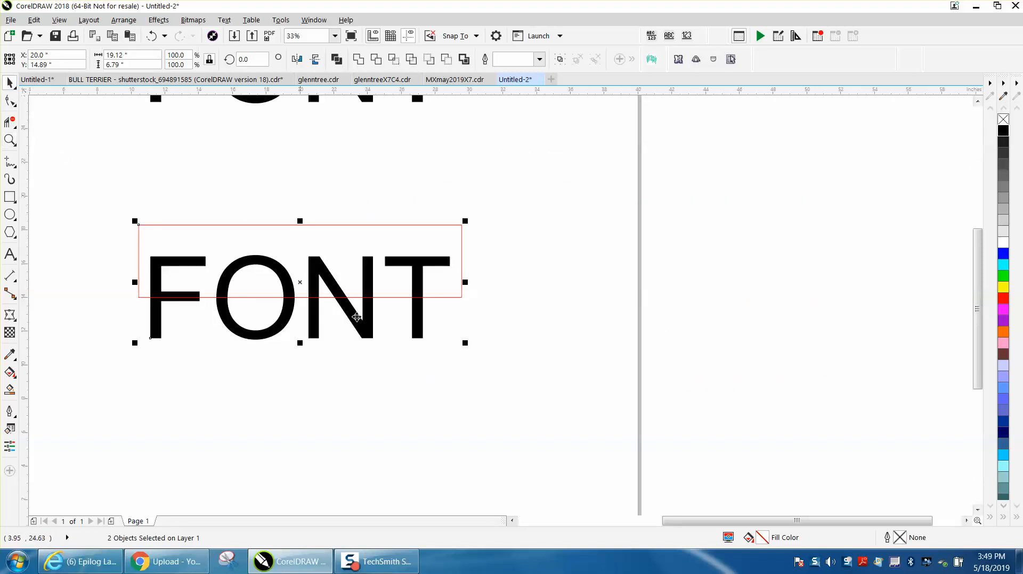
pyautogui.moveTo(664, 188)
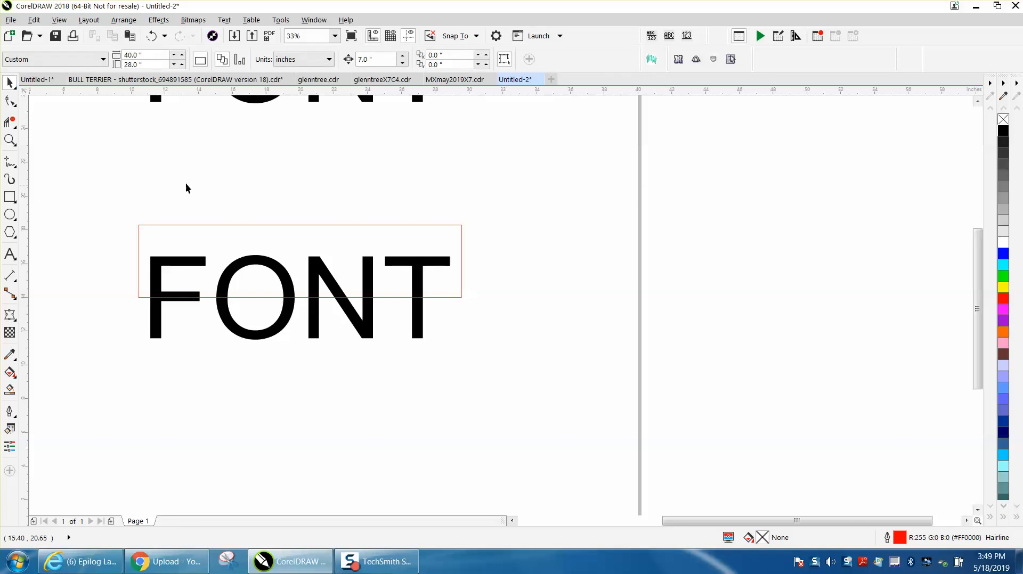
pyautogui.moveTo(377, 119)
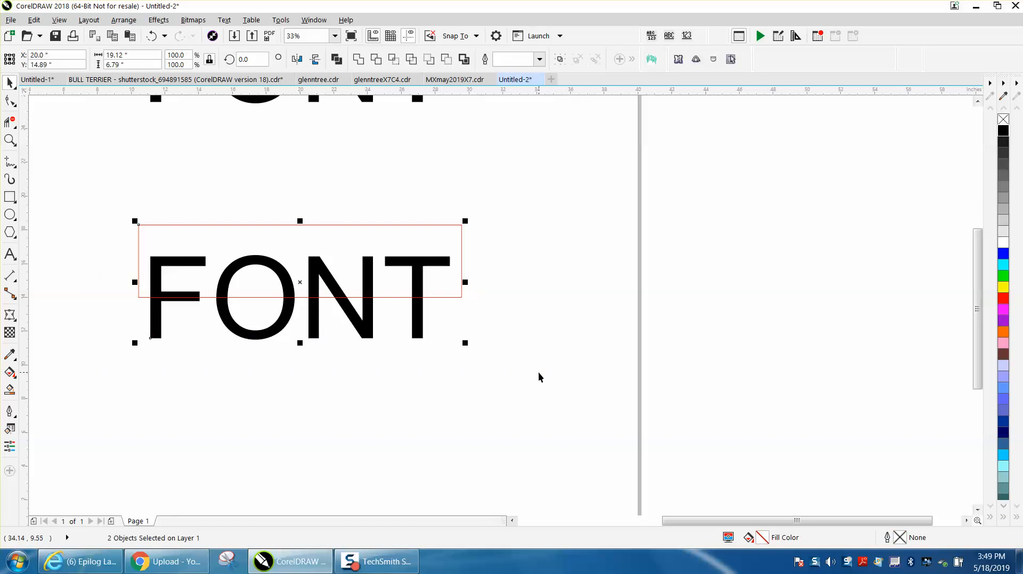
# Drag a duplicate of the lower FONT text to the right
pyautogui.moveTo(299, 282); pyautogui.dragTo(653, 282)
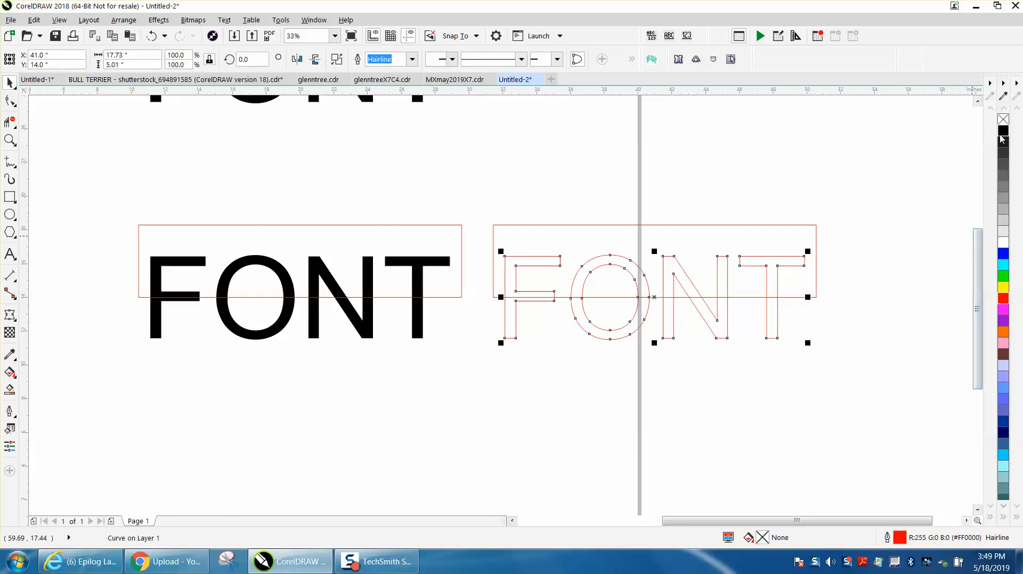
# Give the FONT copy a black 8 pt outline with Scale with object enabled
pyautogui.click(1003, 130)
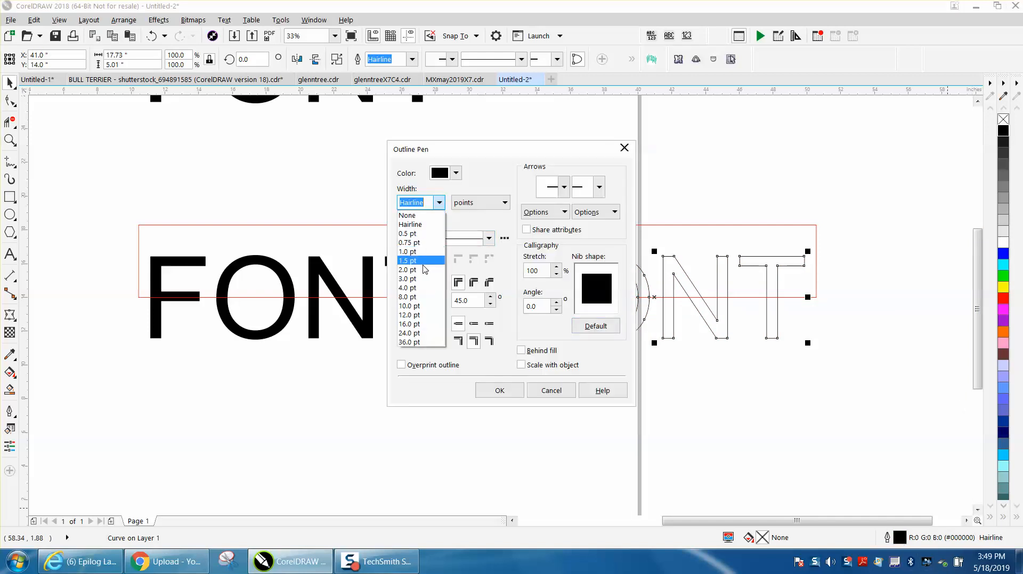
pyautogui.click(406, 297)
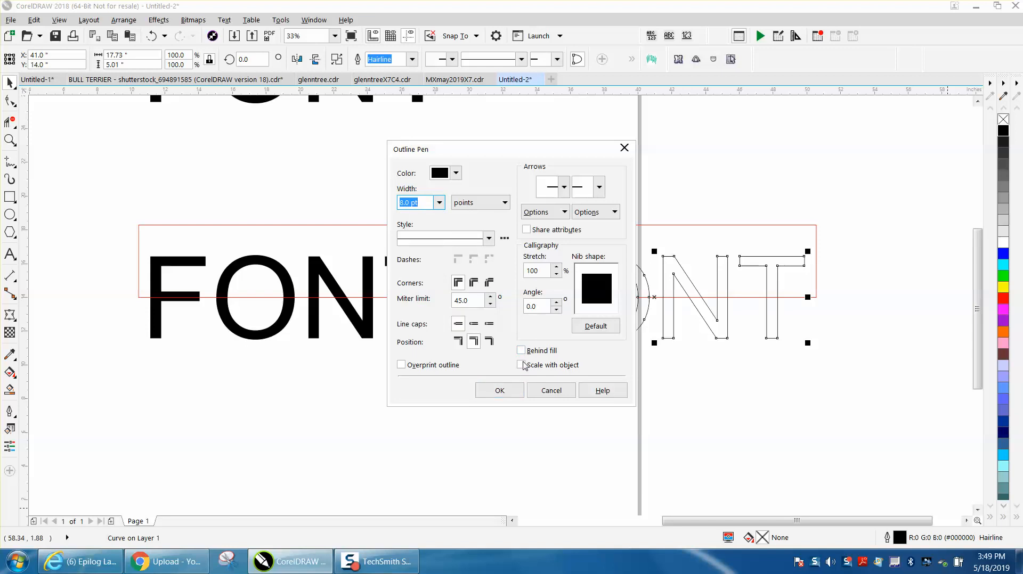
pyautogui.click(521, 365)
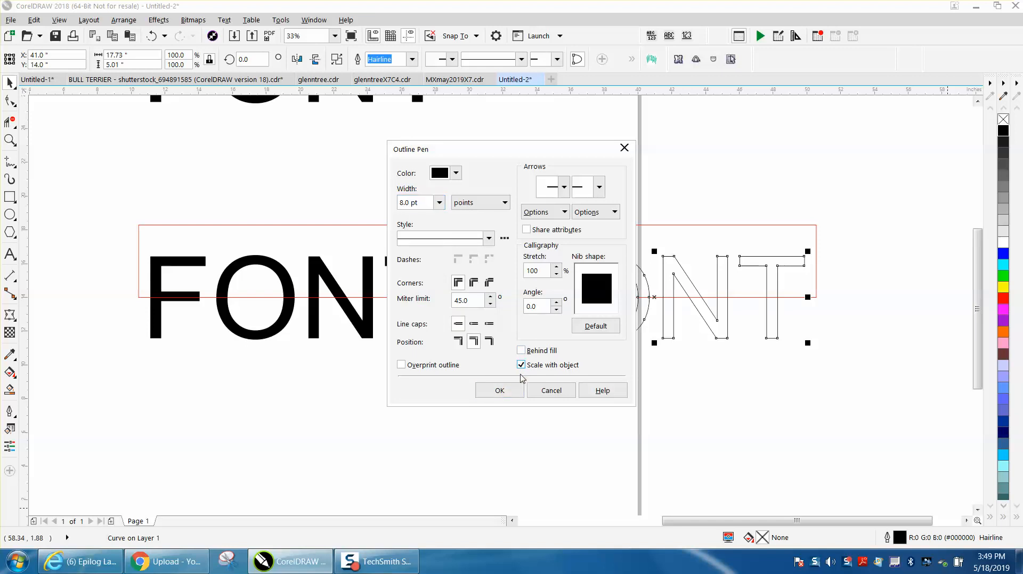
pyautogui.click(499, 391)
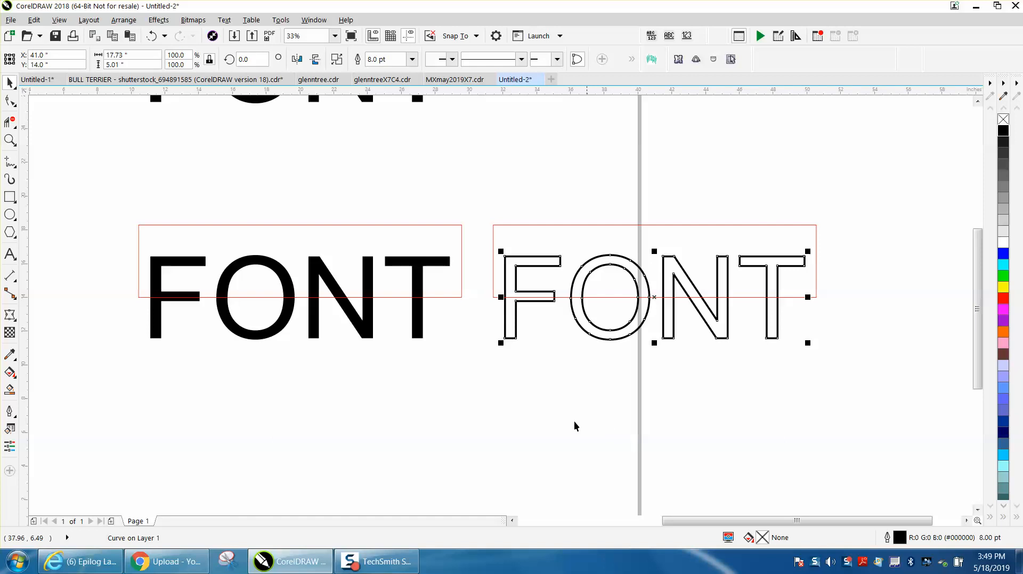
pyautogui.moveTo(557, 426)
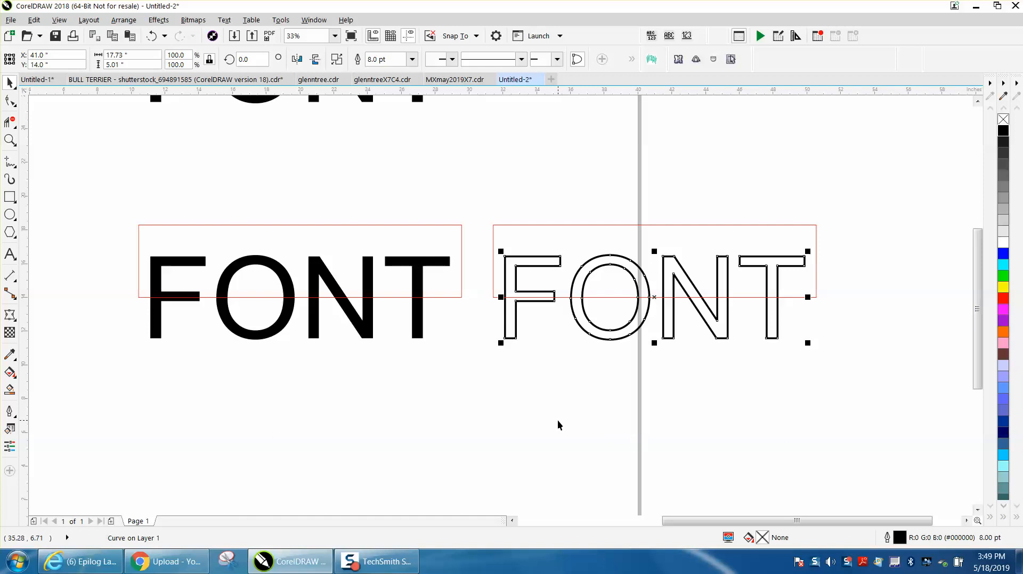
pyautogui.moveTo(367, 299)
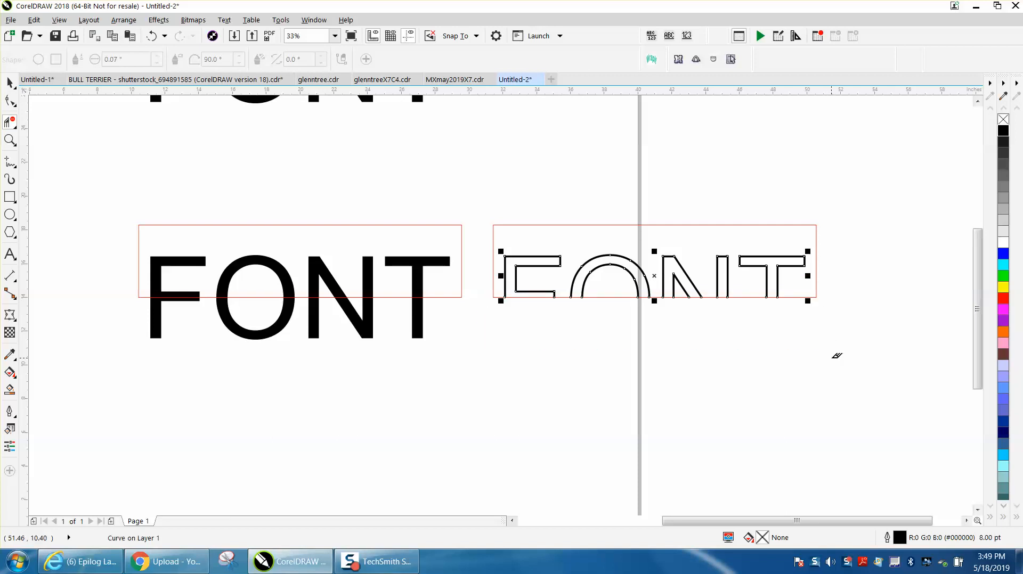
pyautogui.moveTo(49, 144)
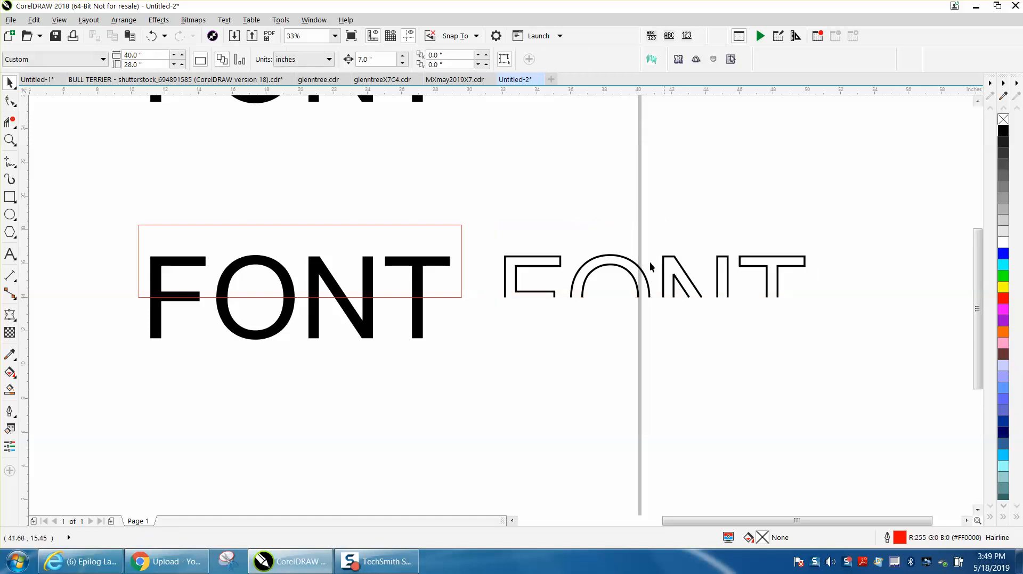
pyautogui.moveTo(331, 285)
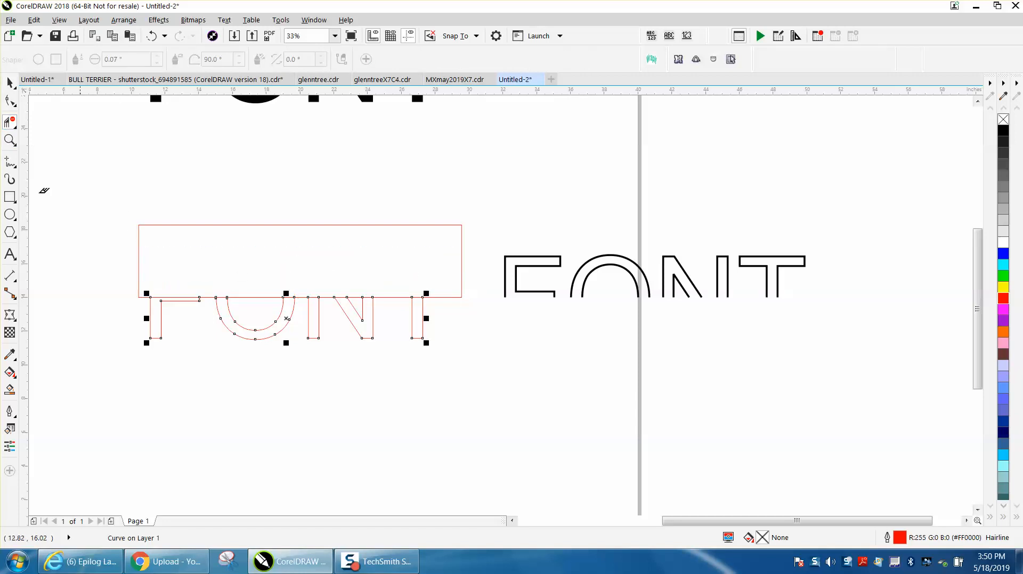
# Pick a toolbox tool to work on the original FONT's bottom half
pyautogui.click(10, 140)
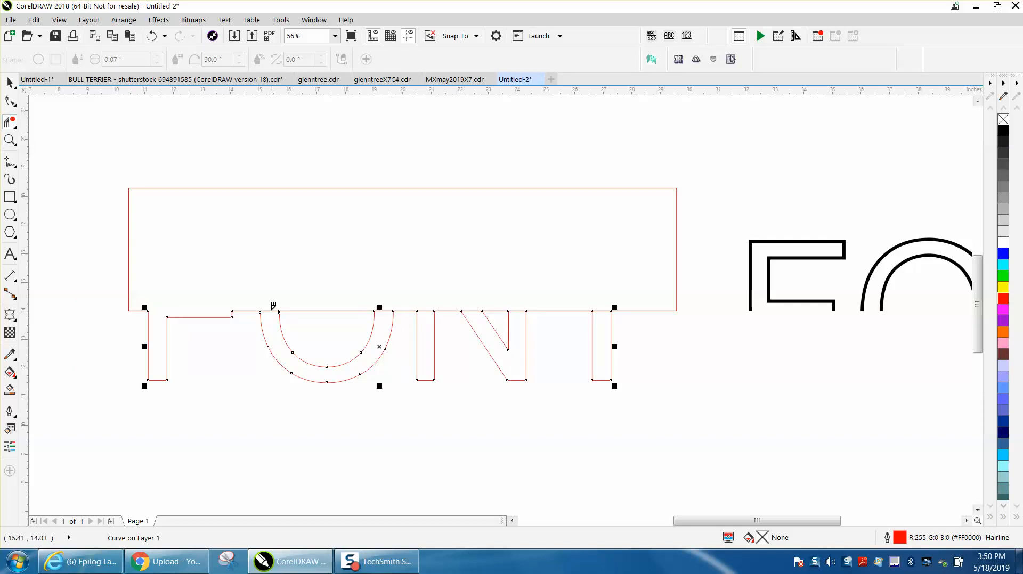
pyautogui.moveTo(423, 306)
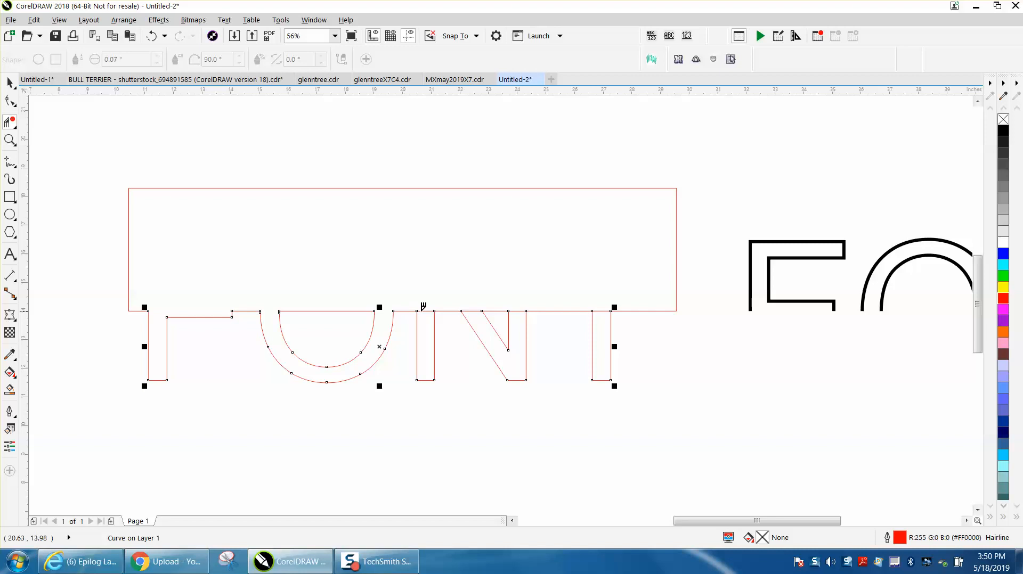
pyautogui.moveTo(473, 305)
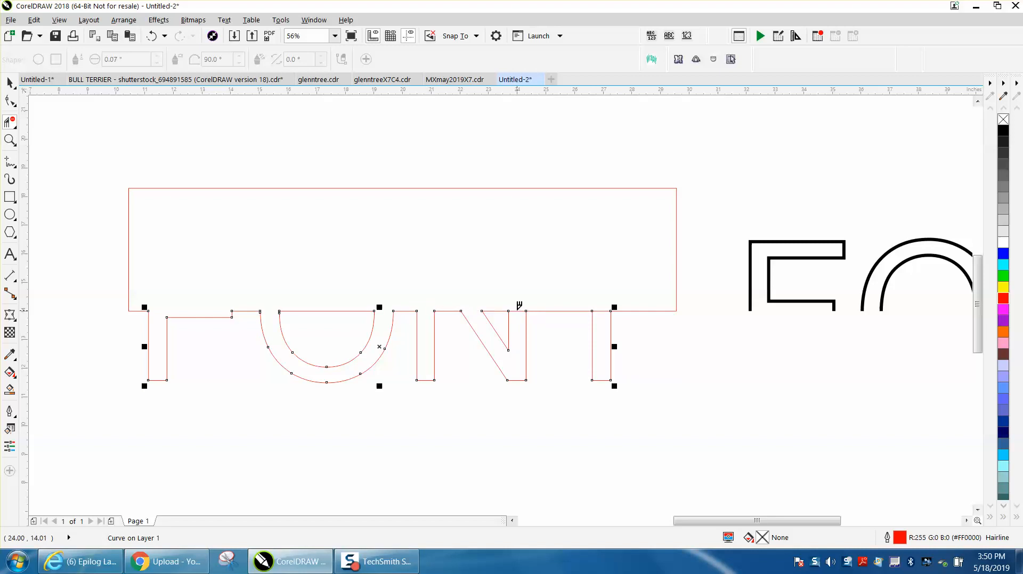
pyautogui.moveTo(282, 290)
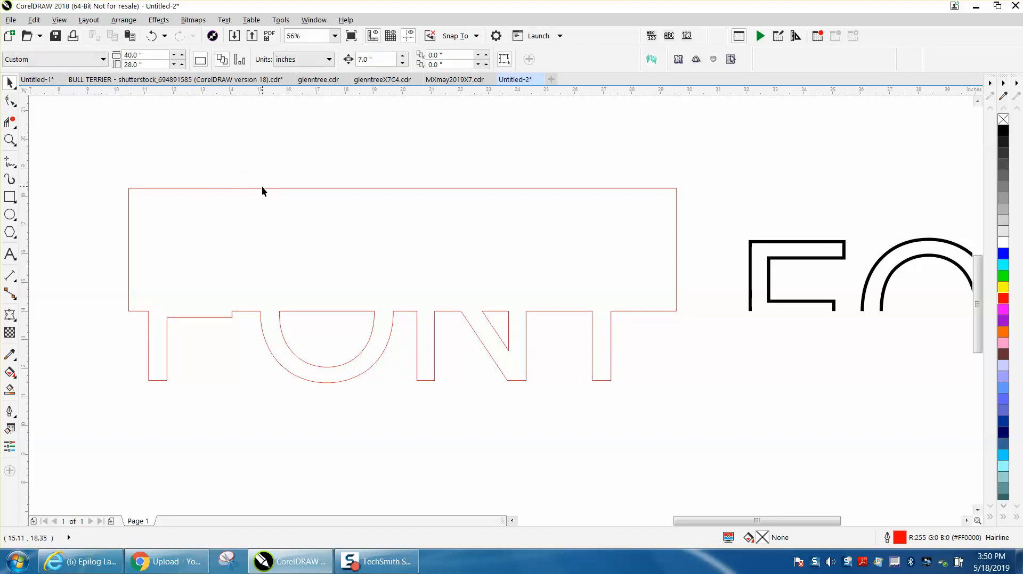
pyautogui.moveTo(290, 195)
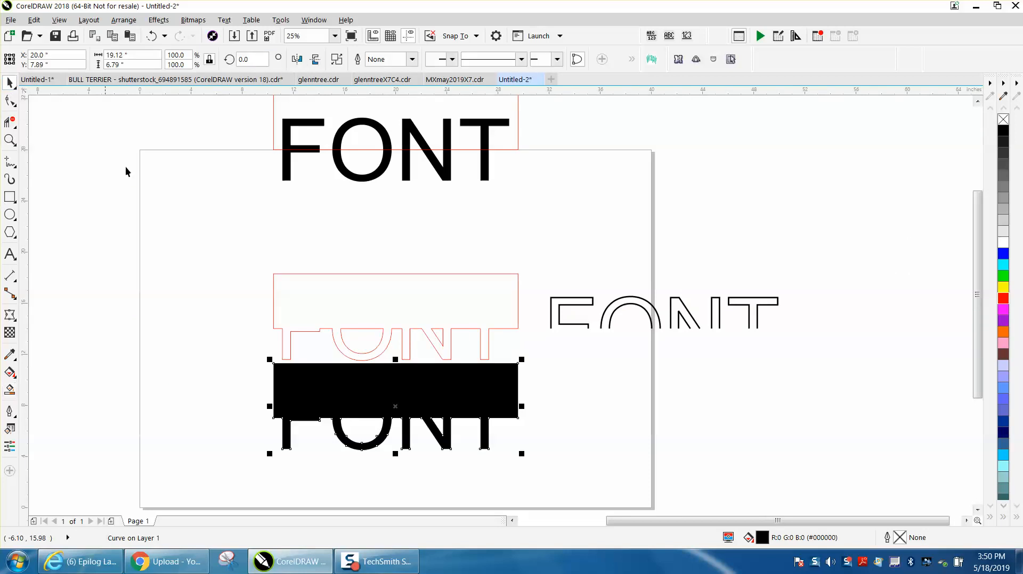
# Select the thick black top-half FONT to move it over the red shape
pyautogui.click(551, 375)
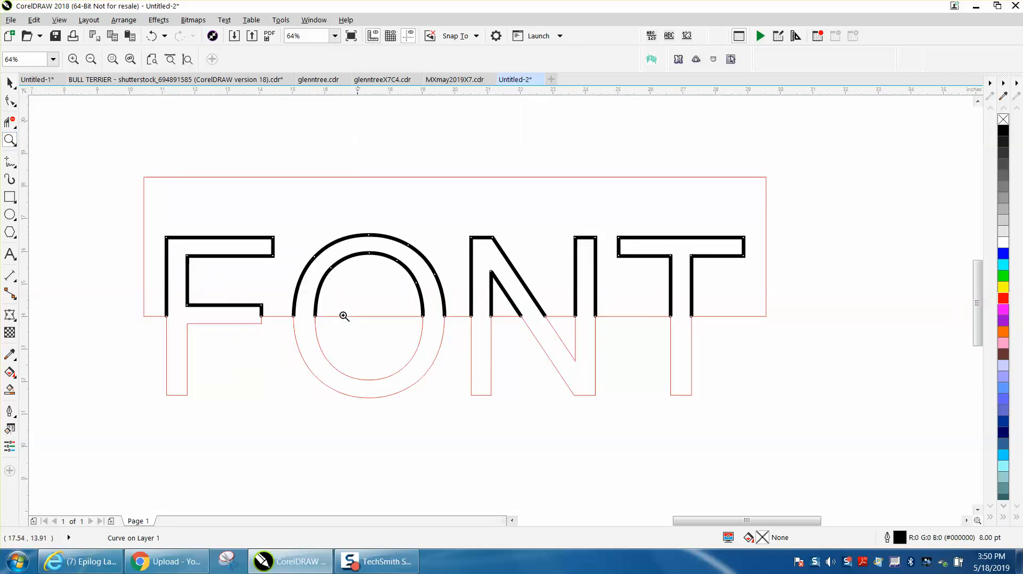
pyautogui.moveTo(560, 246)
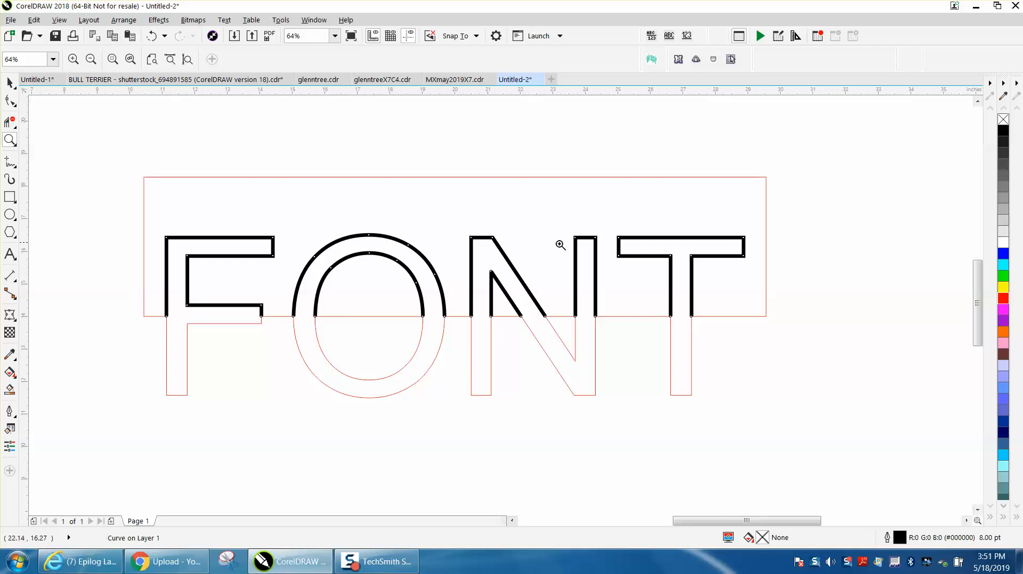
pyautogui.moveTo(392, 329)
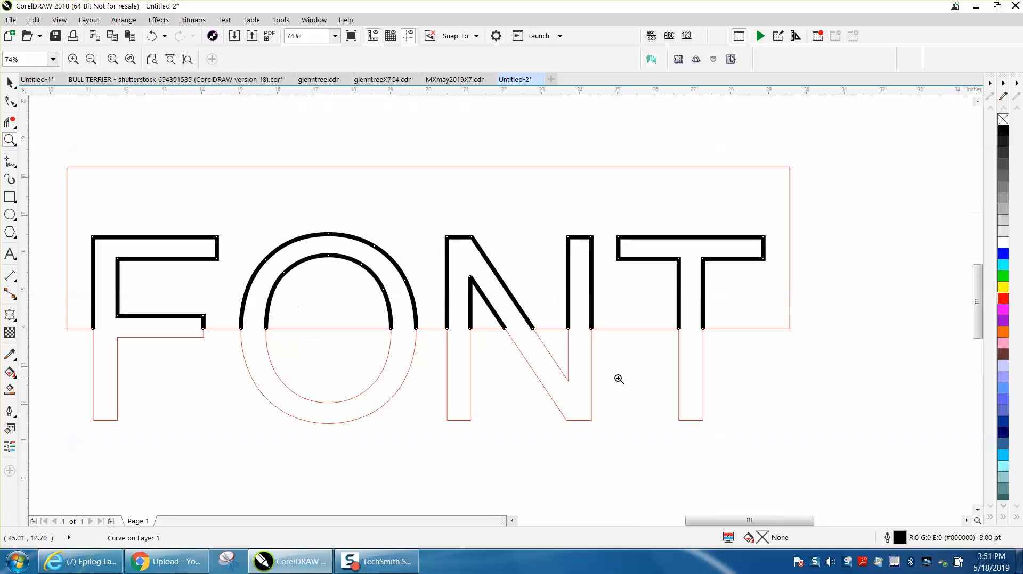
pyautogui.moveTo(694, 325)
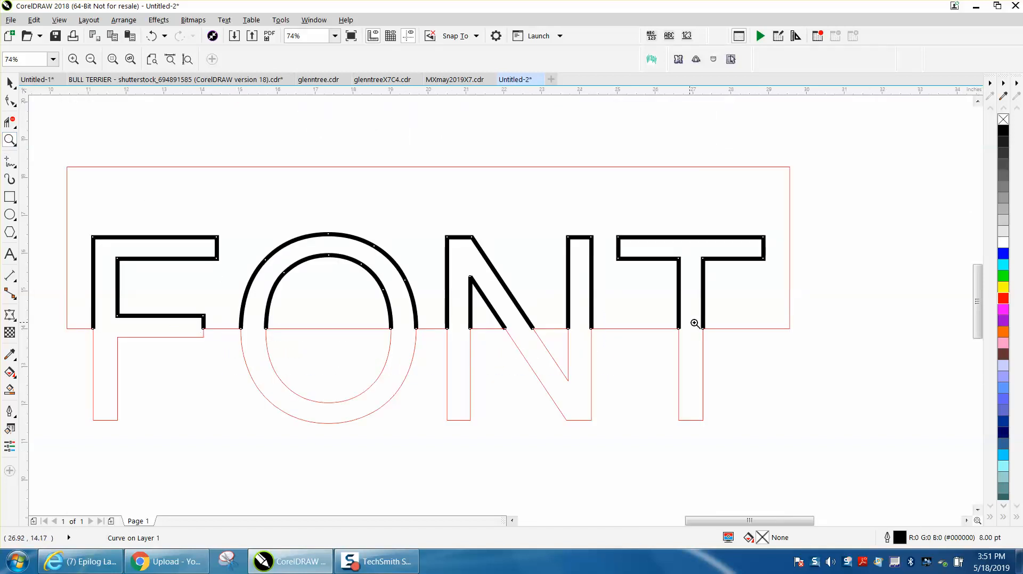
pyautogui.moveTo(511, 295)
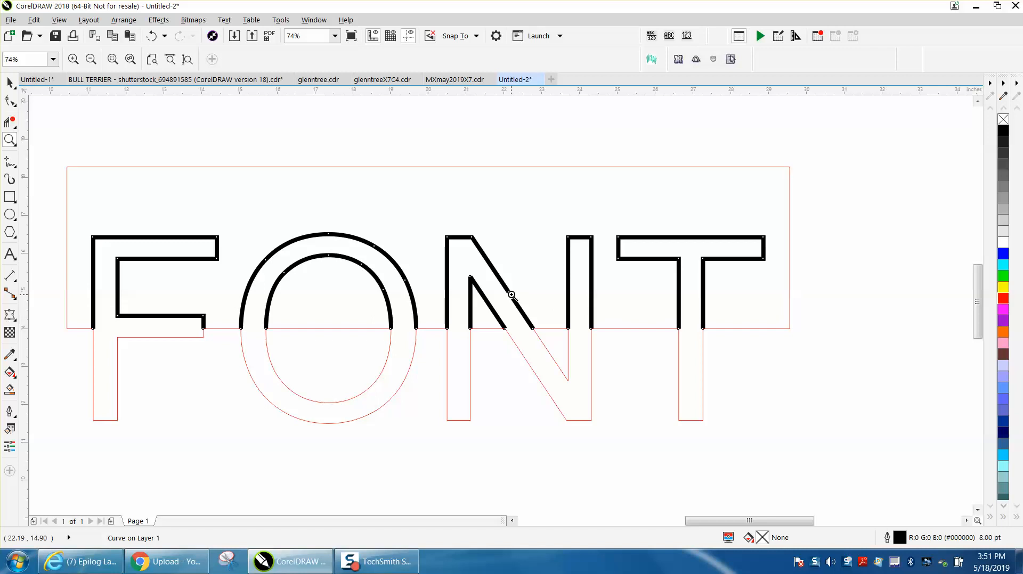
pyautogui.moveTo(115, 266)
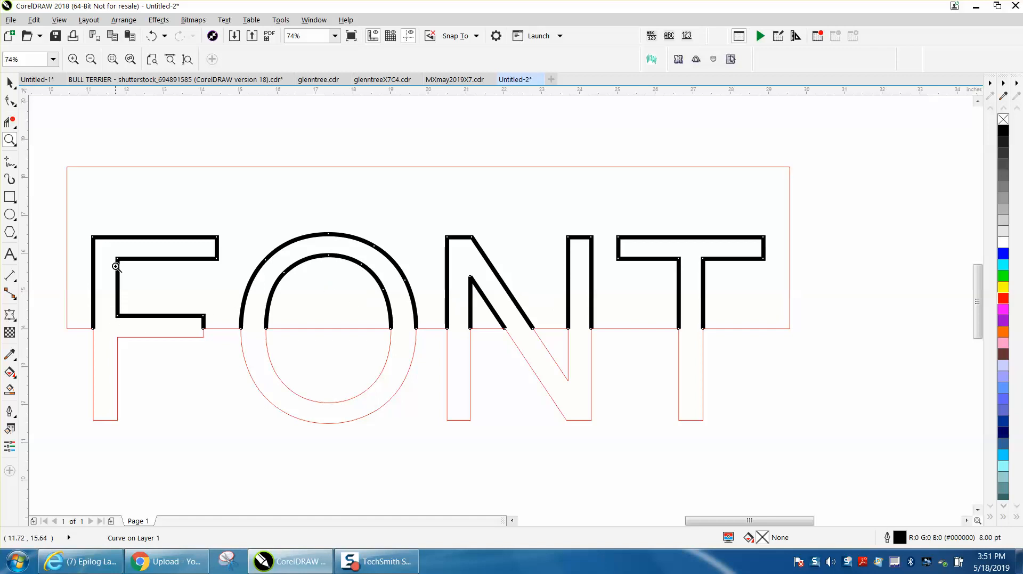
pyautogui.moveTo(165, 246)
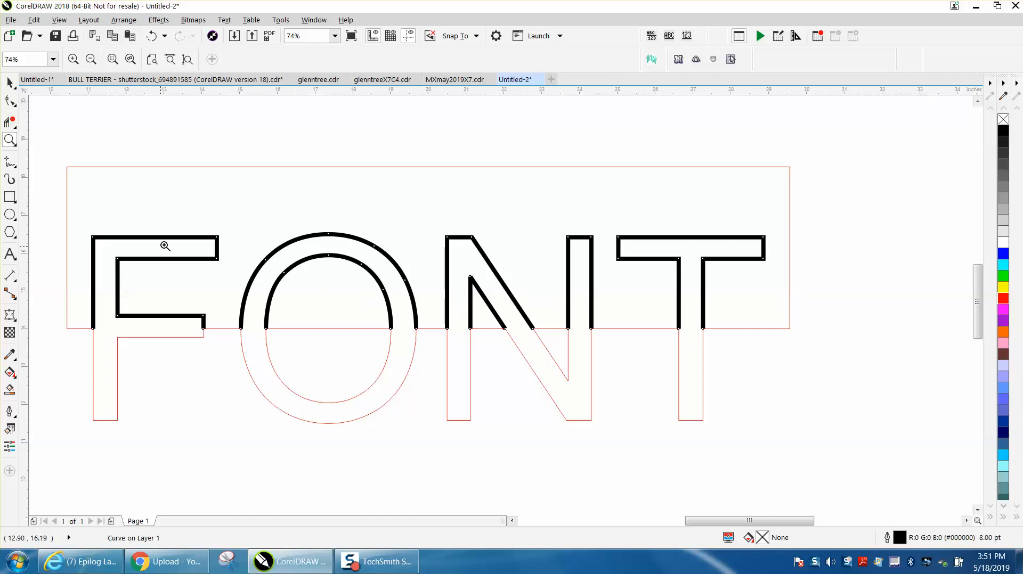
pyautogui.moveTo(156, 245)
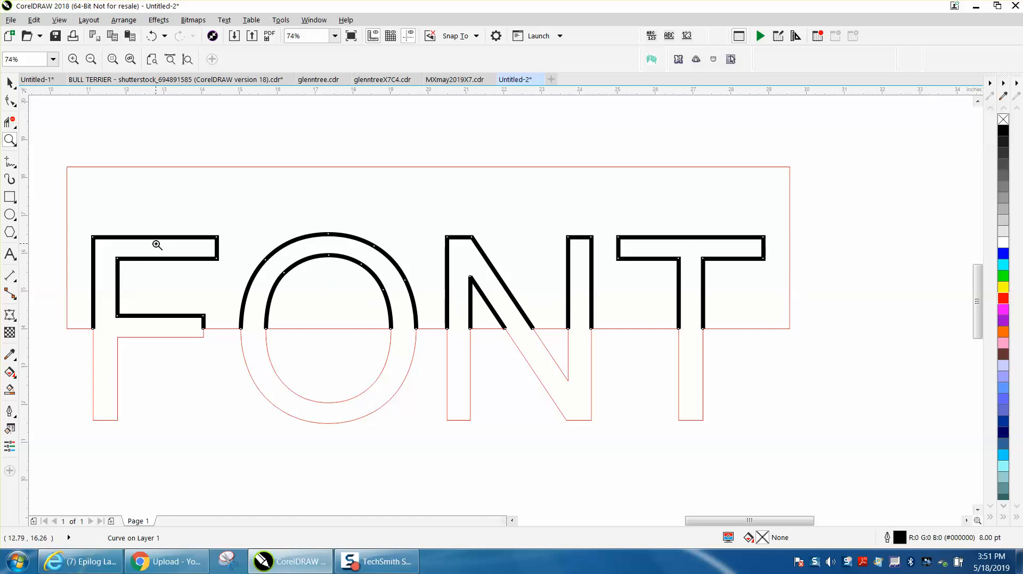
pyautogui.moveTo(84, 179)
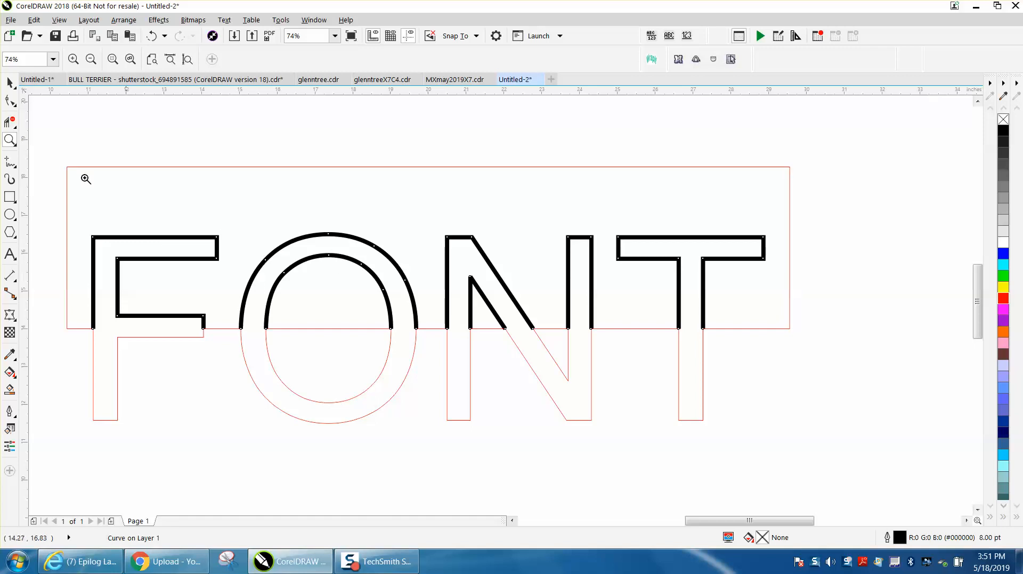